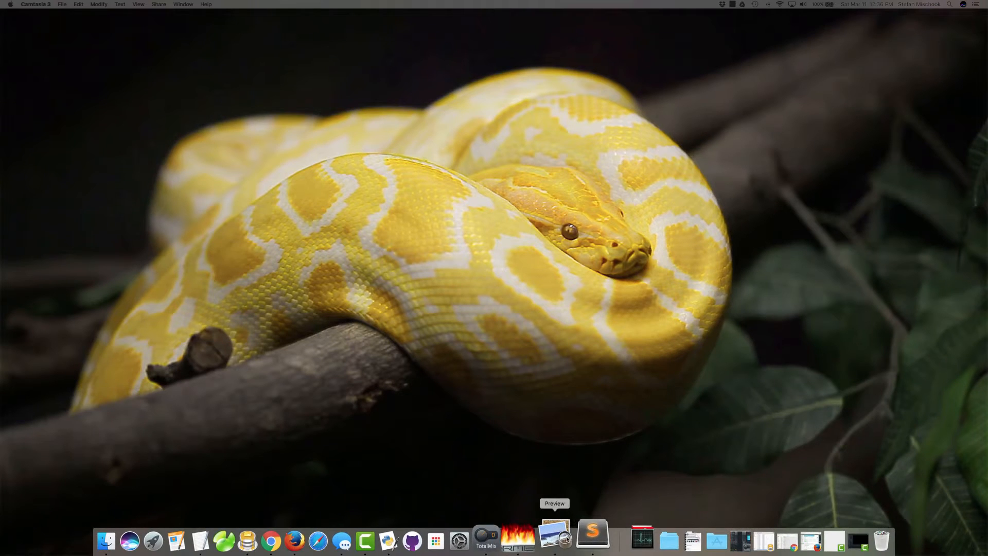
Launch Sublime Text from the Dock with a new untitled document.
click(591, 541)
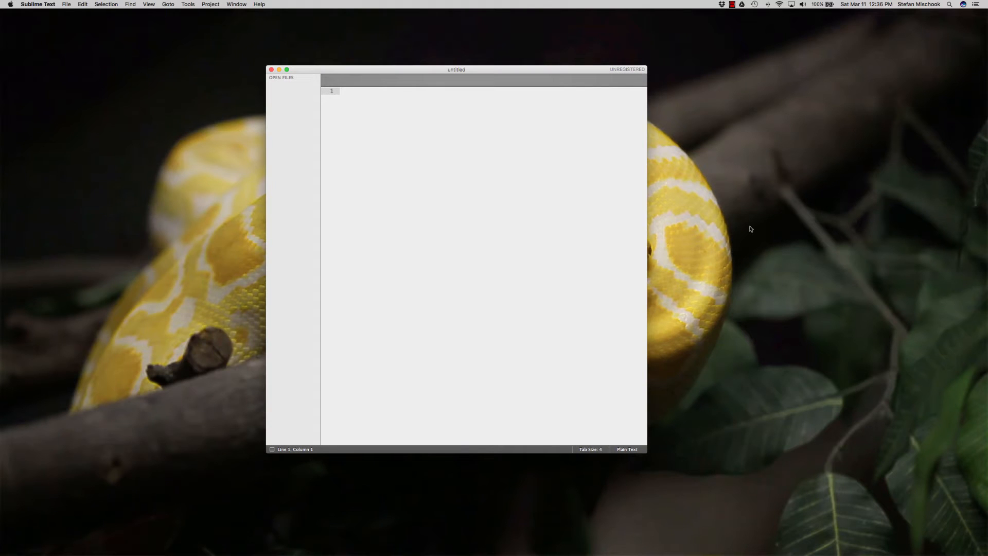
mouse_move(742, 221)
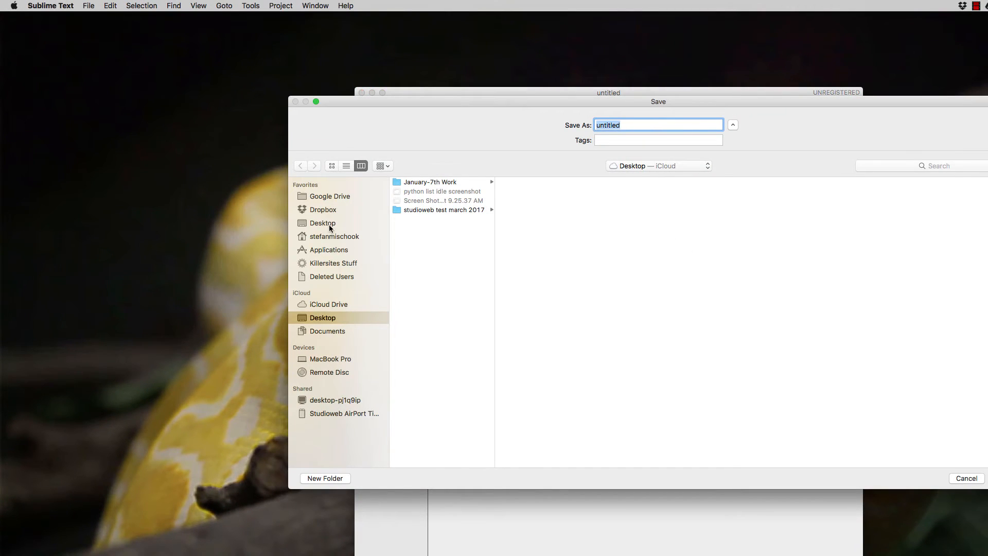
Save the empty document to the Desktop as index.html and reposition the editor window.
text(index.html)
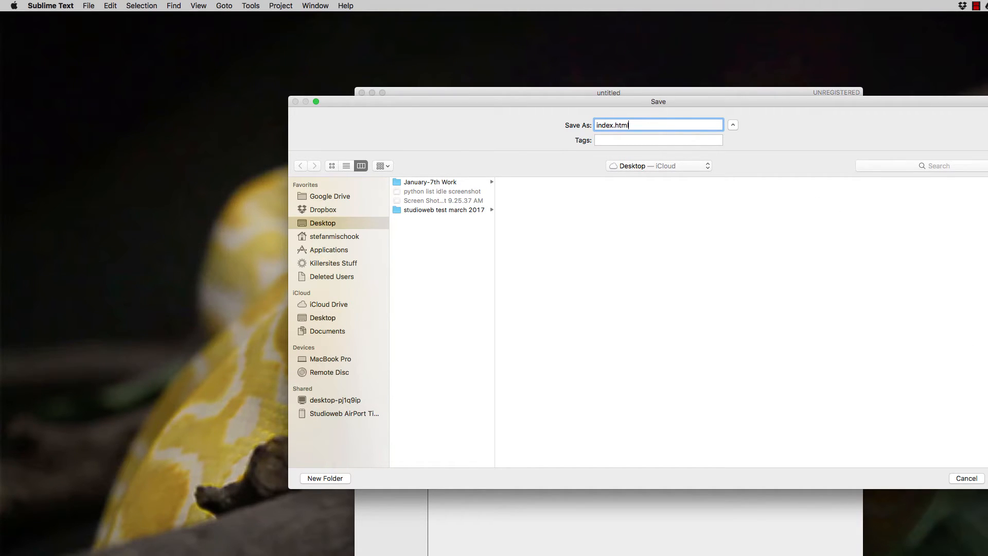
key(enter)
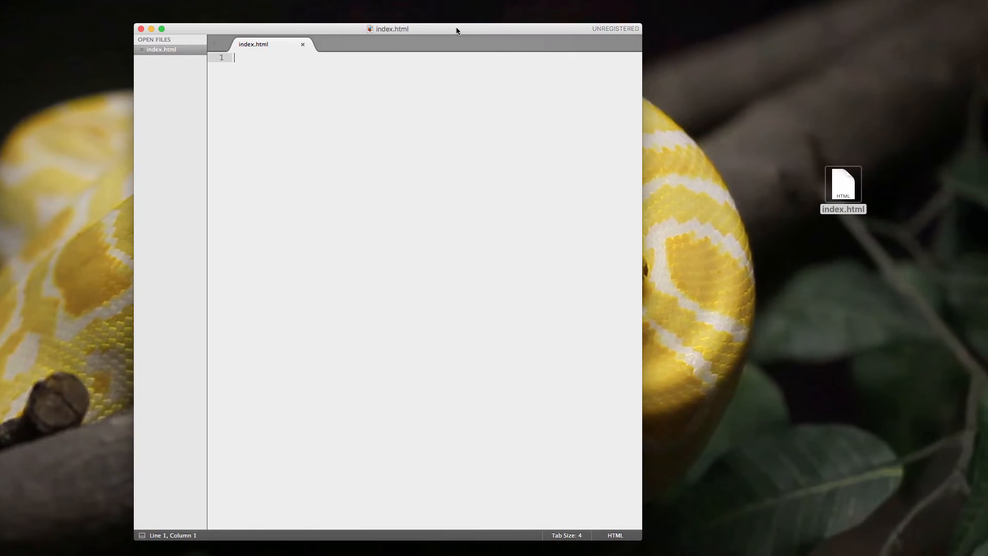
drag(392, 29, 418, 42)
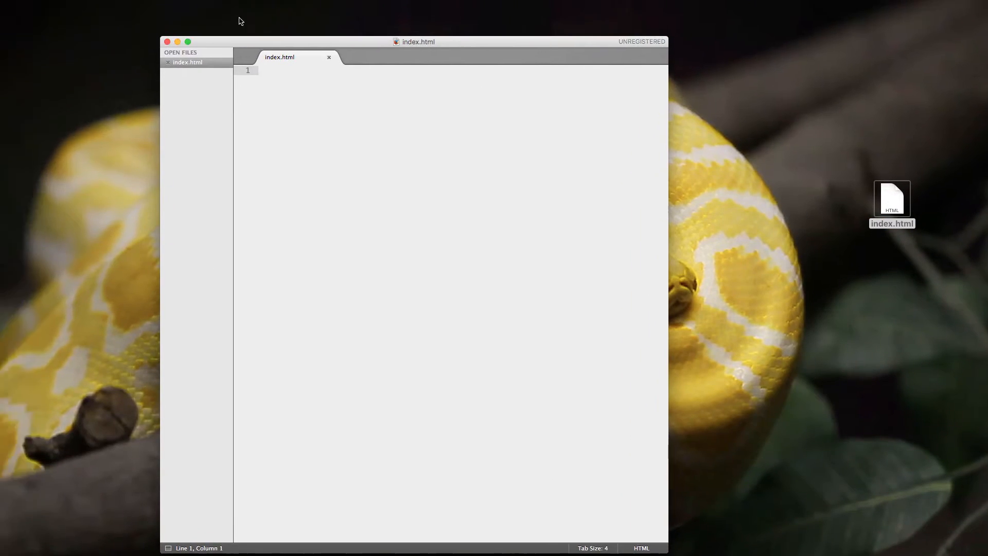
Expand a basic HTML skeleton (doctype, html, head, title, body) into index.html.
click(251, 6)
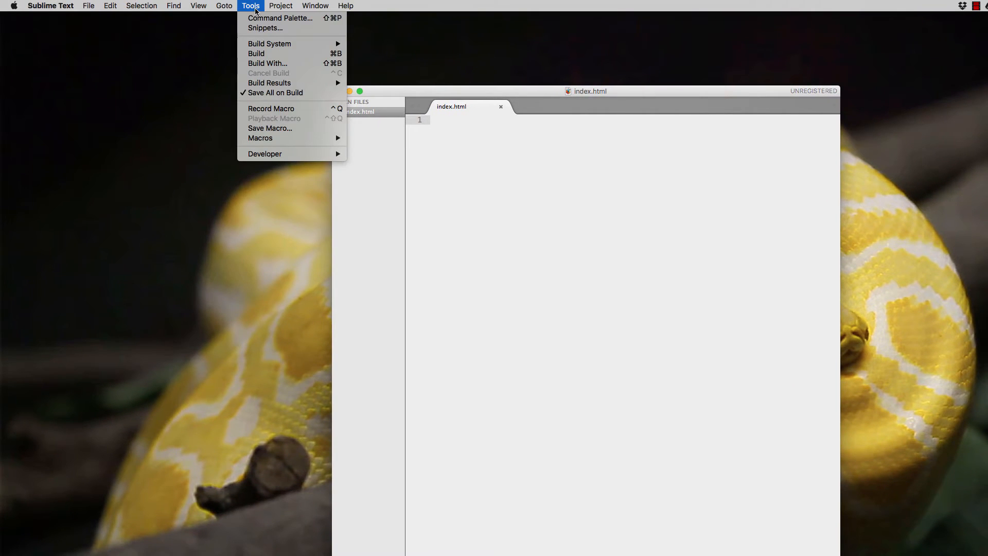
click(266, 28)
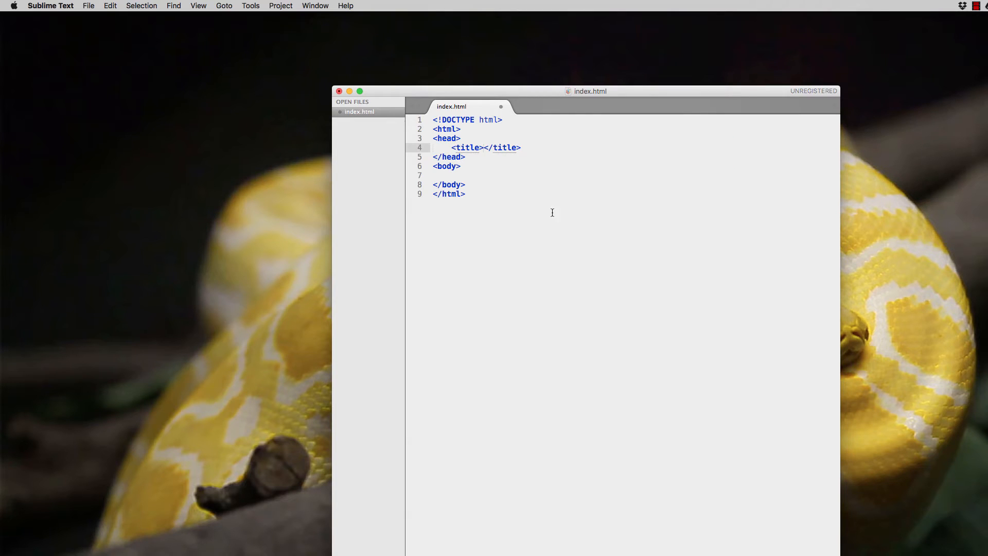
key(cmd+a)
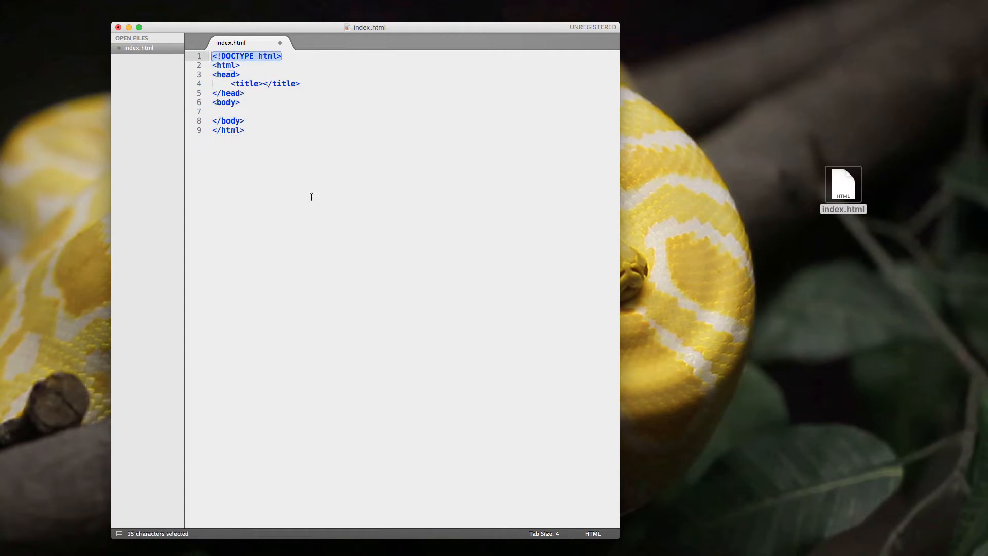
click(245, 130)
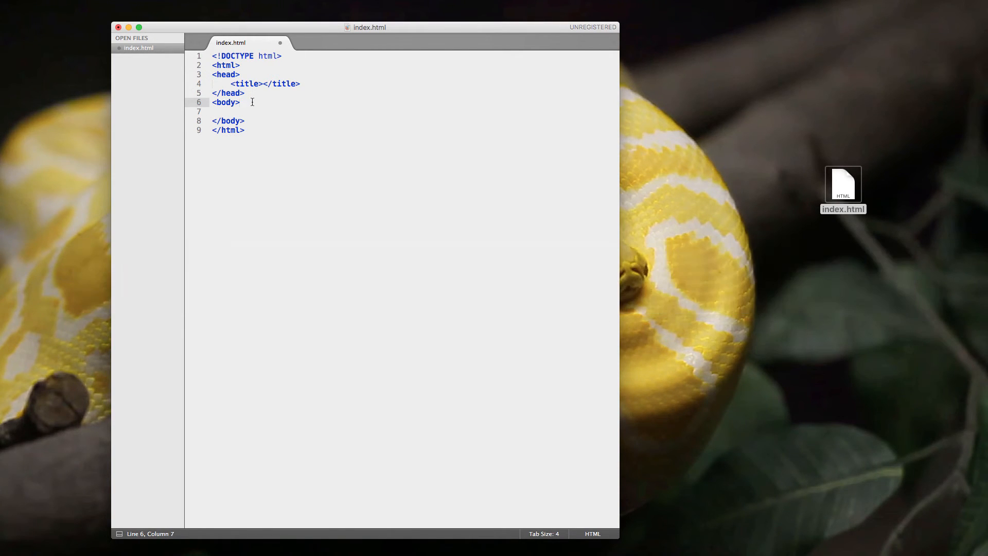
Add an anchor in the body reading 'Visit the coolest site ever made – StudioWeb.com' with empty href.
text(<a)
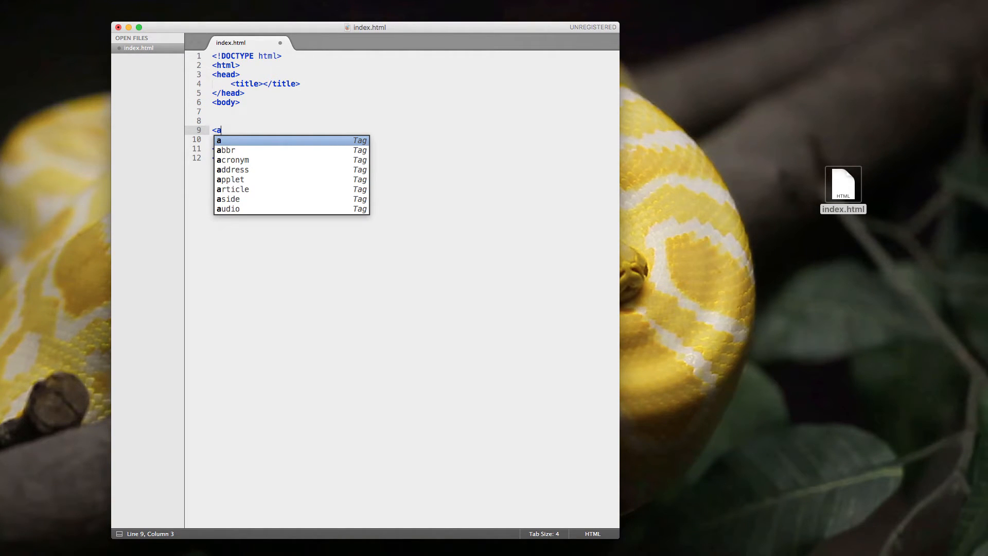
key(Tab)
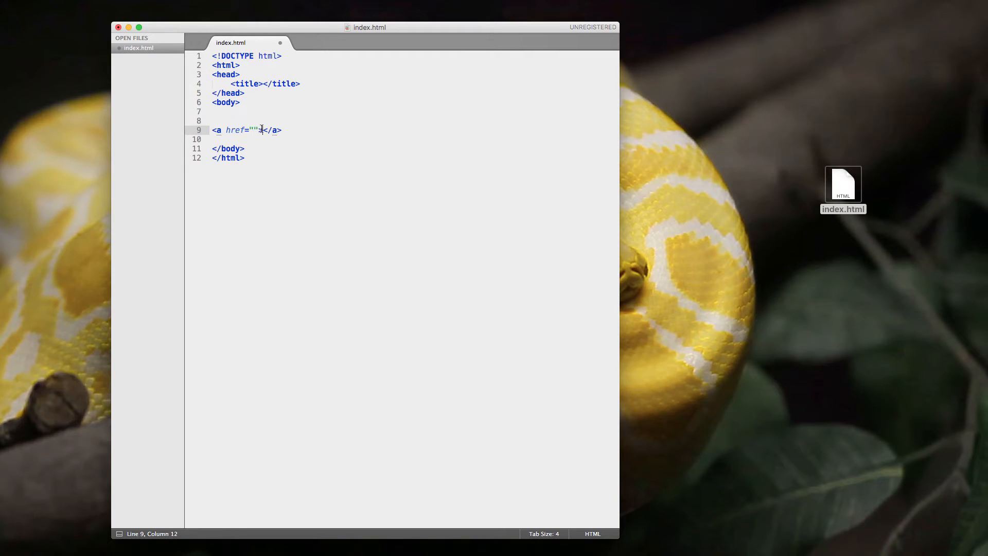
text(>)
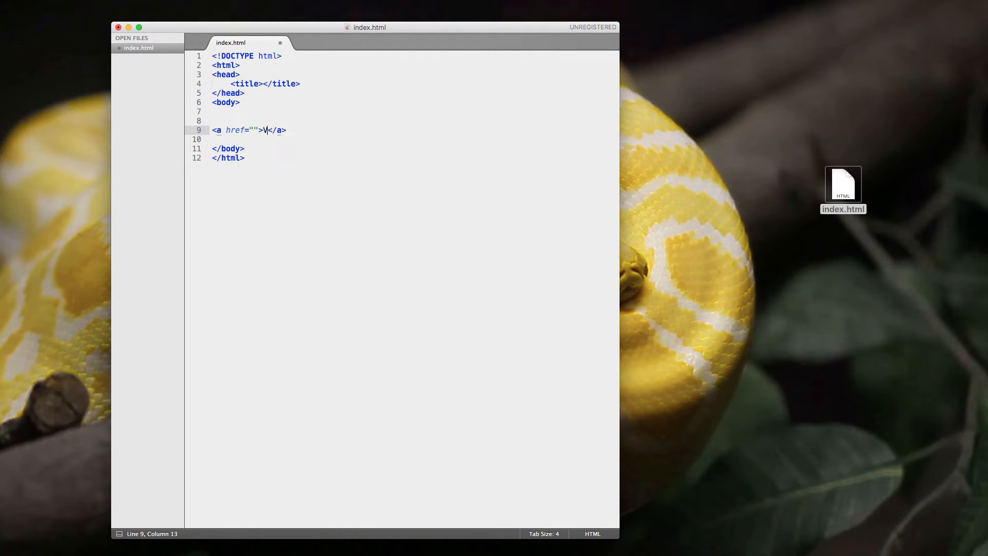
text(Visit the co)
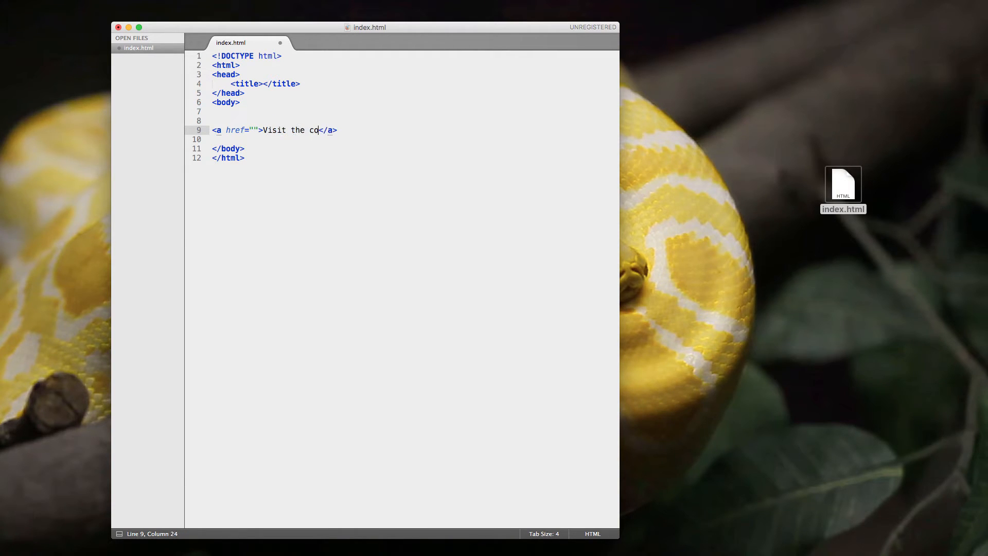
text(olest site ever made)
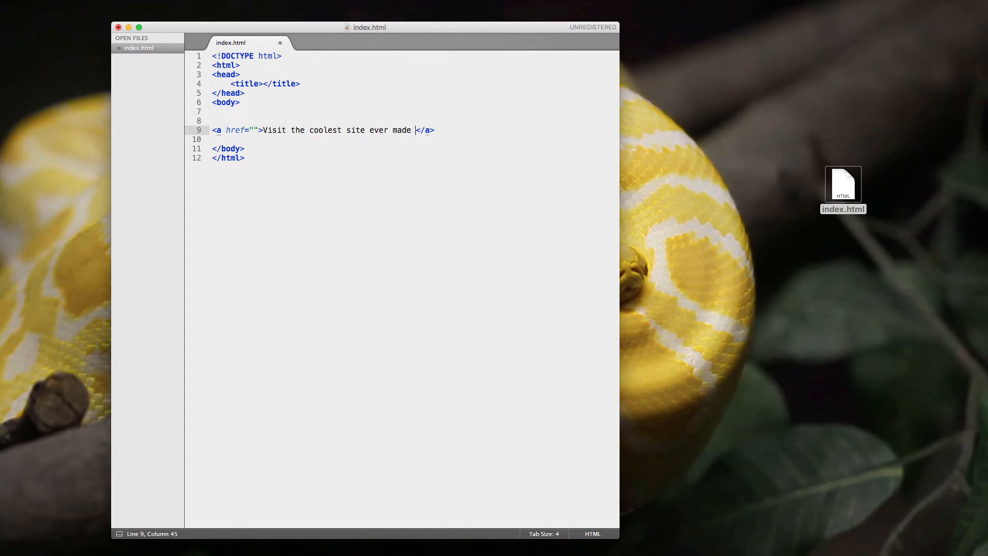
text(–)
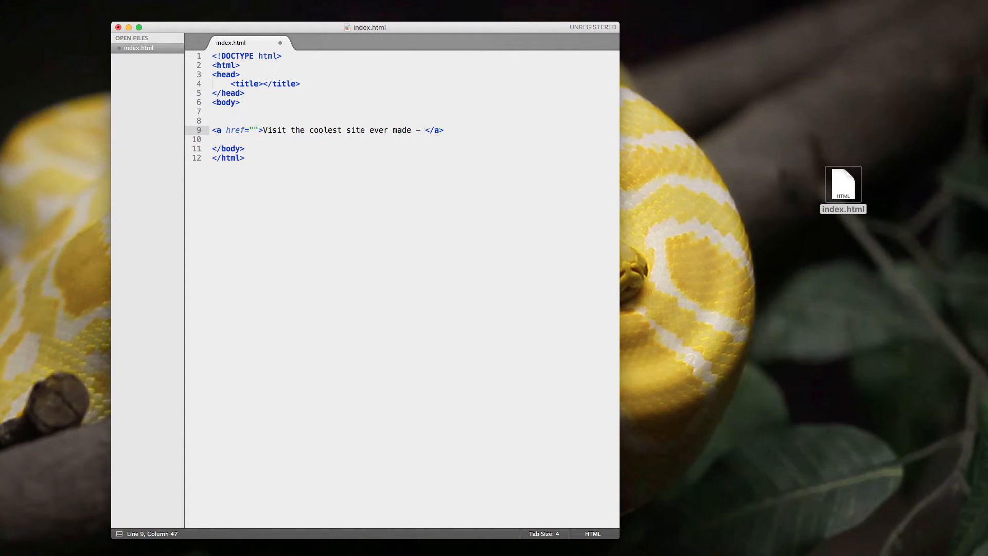
text(StudioWeb.com)
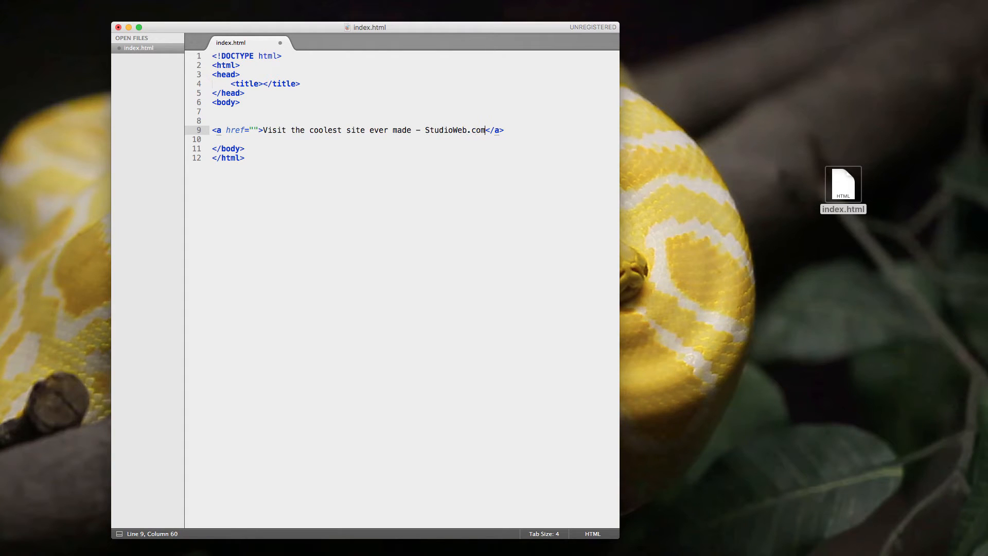
double_click(234, 130)
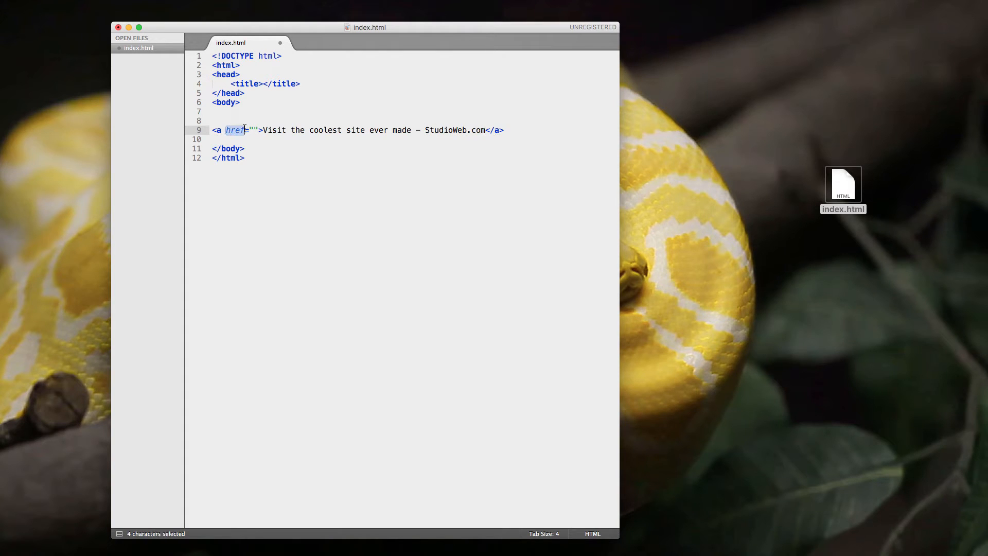
mouse_move(310, 159)
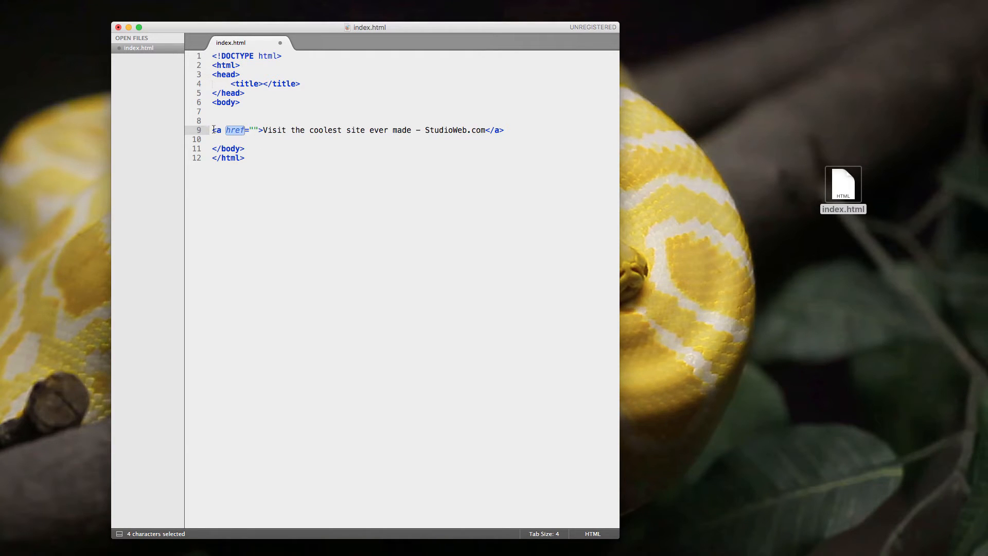
click(245, 158)
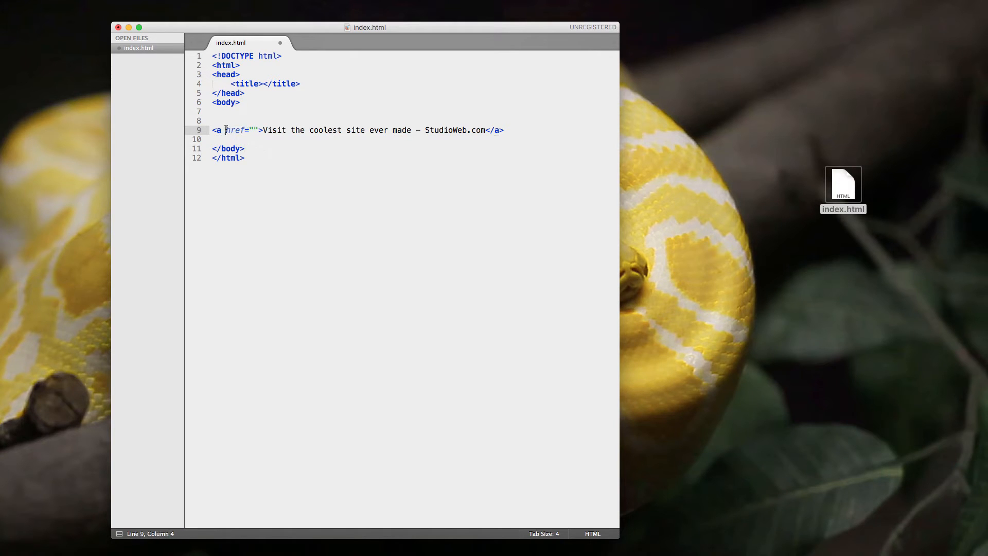
double_click(235, 130)
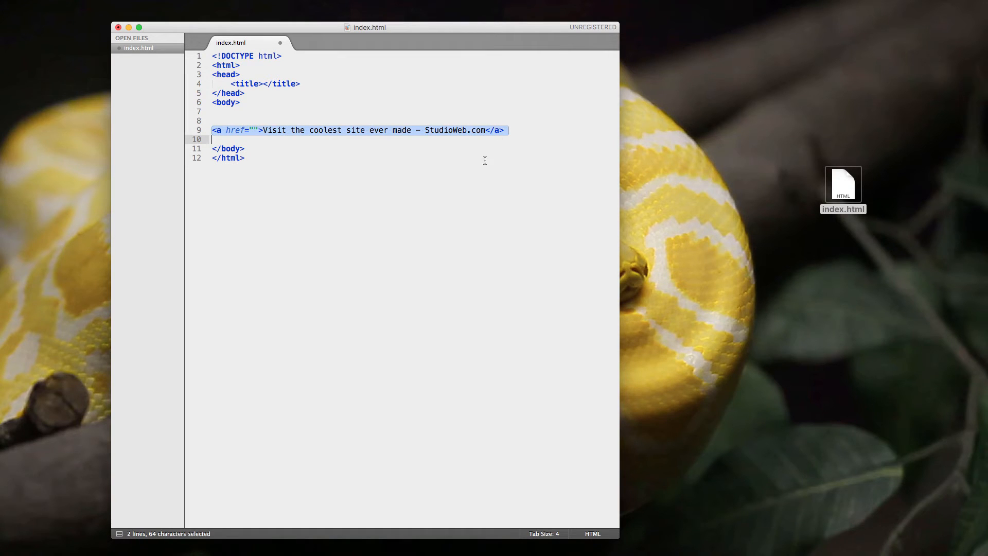
click(253, 131)
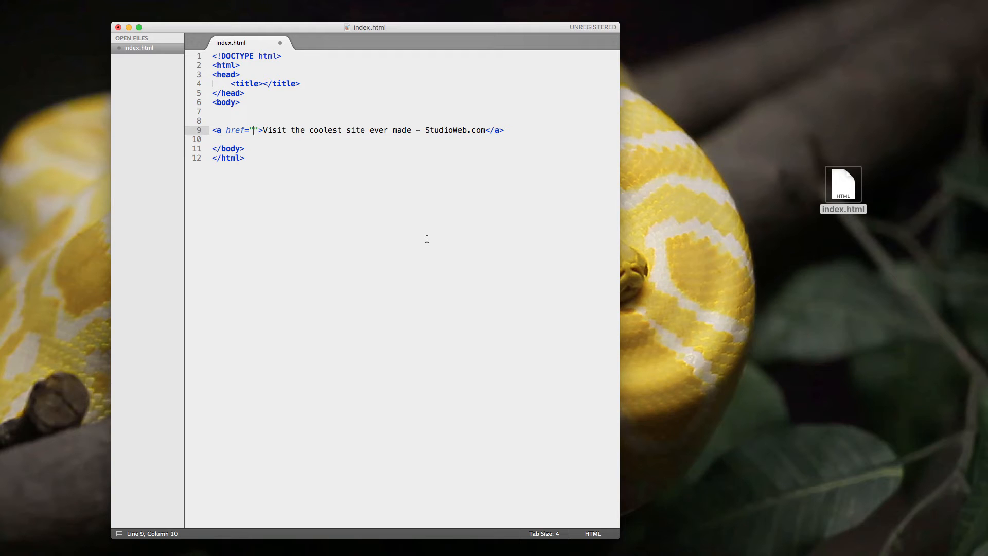
text(http:)
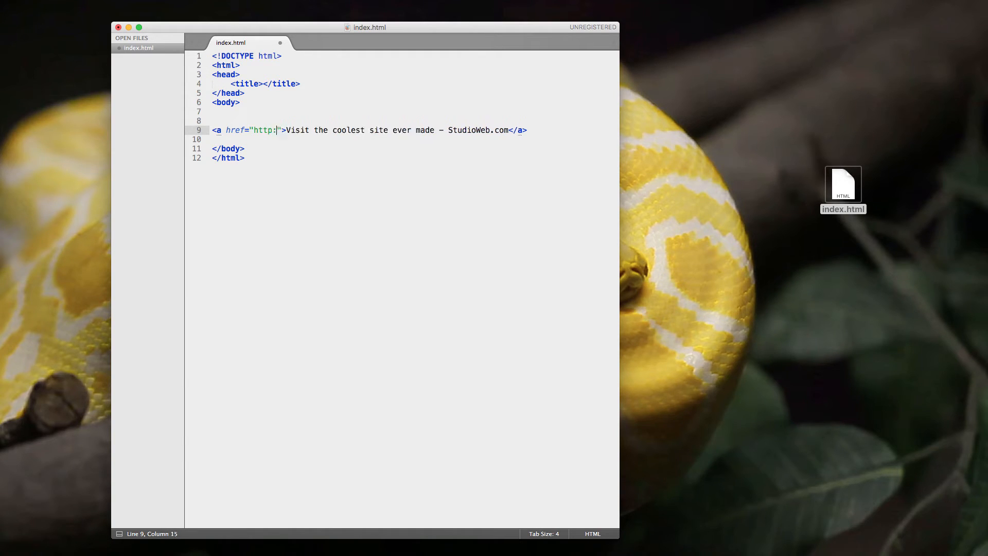
text(//)
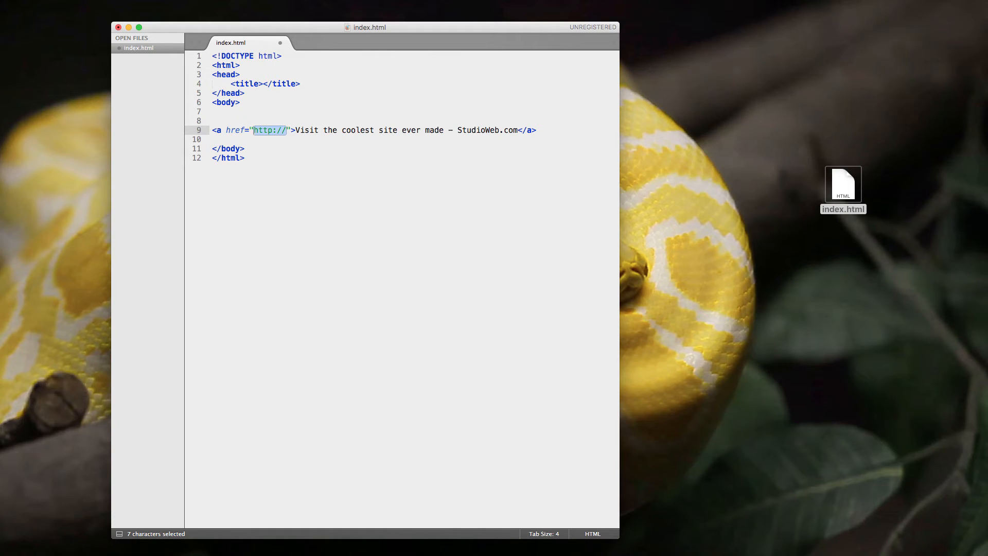
click(256, 131)
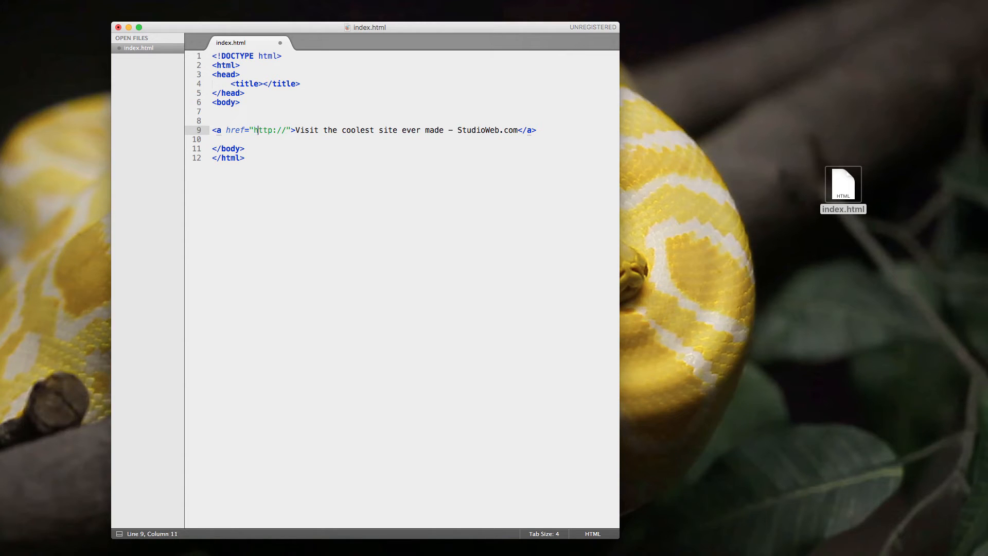
text(t)
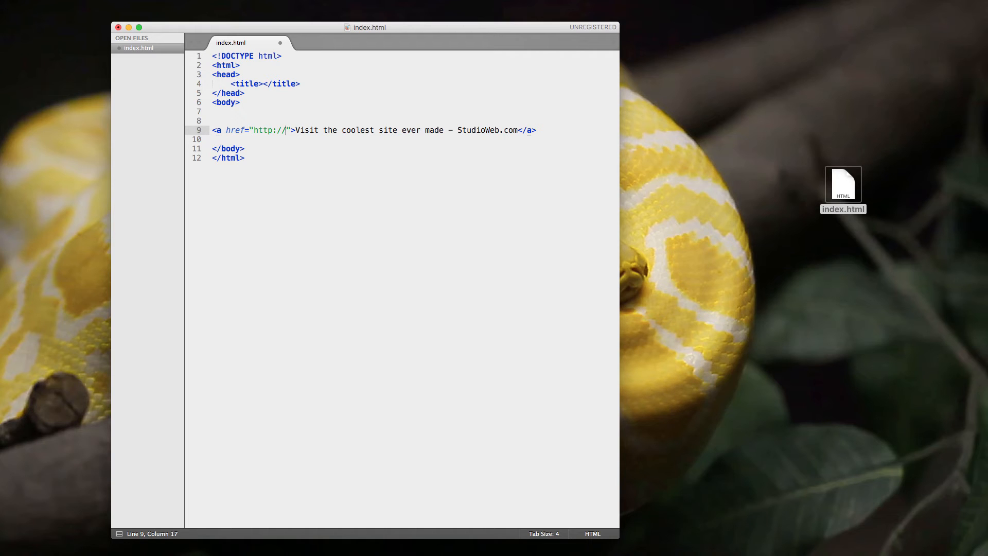
text(www.)
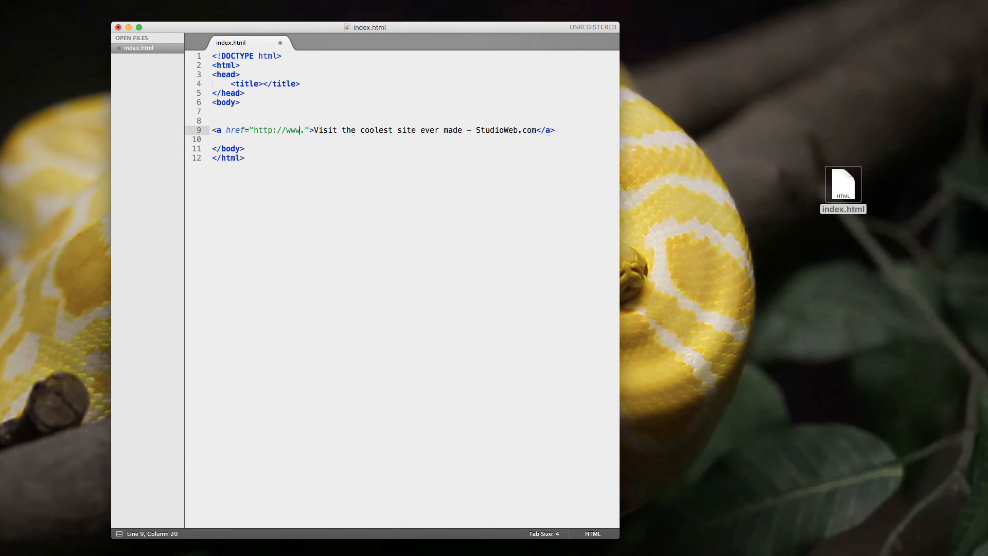
key(backspace)
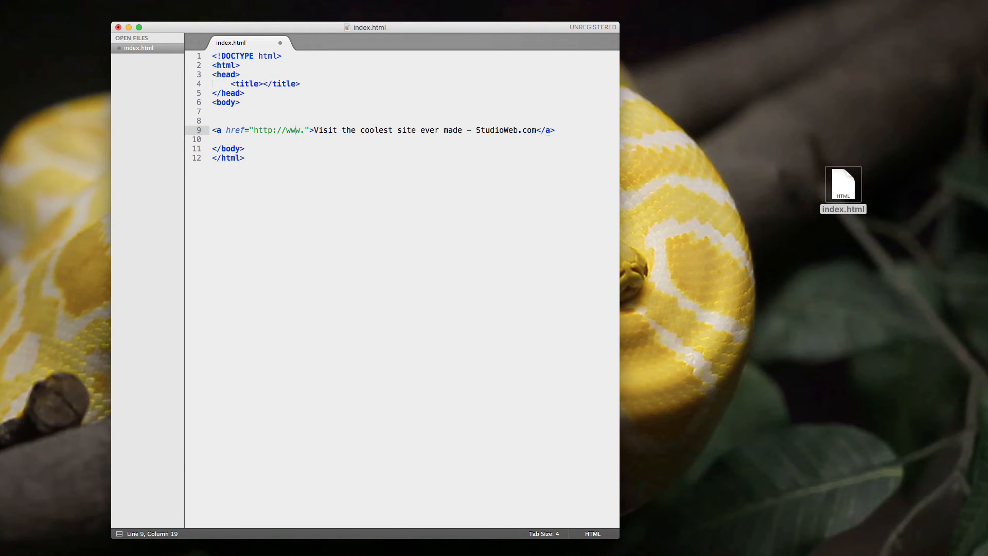
text(s)
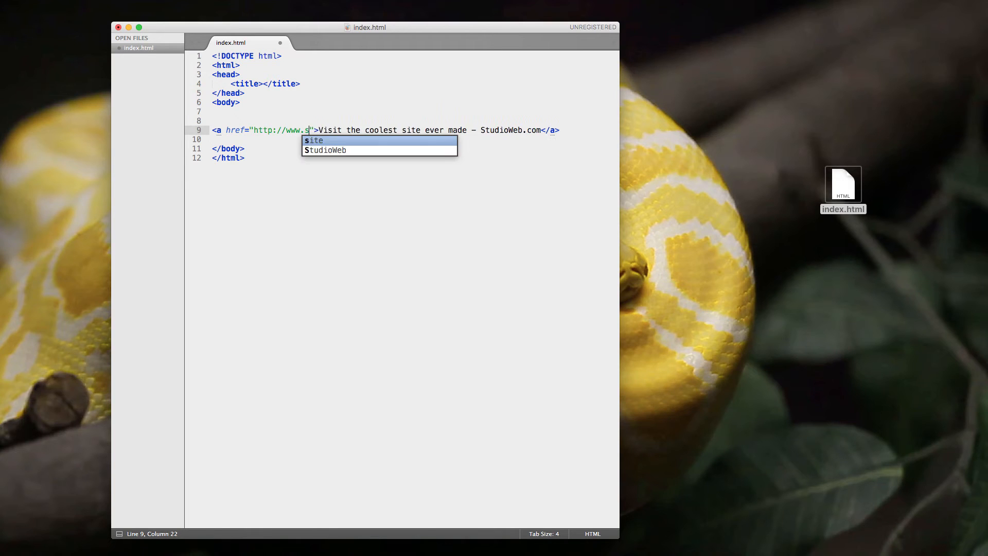
text(tudioweb.com)
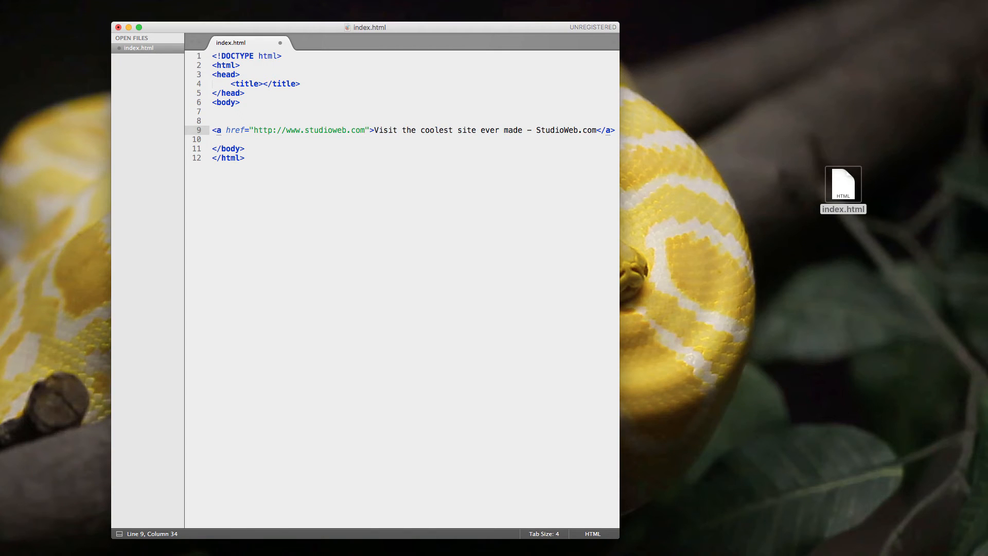
Save index.html with the StudioWeb.com link in place.
key(cmd+s)
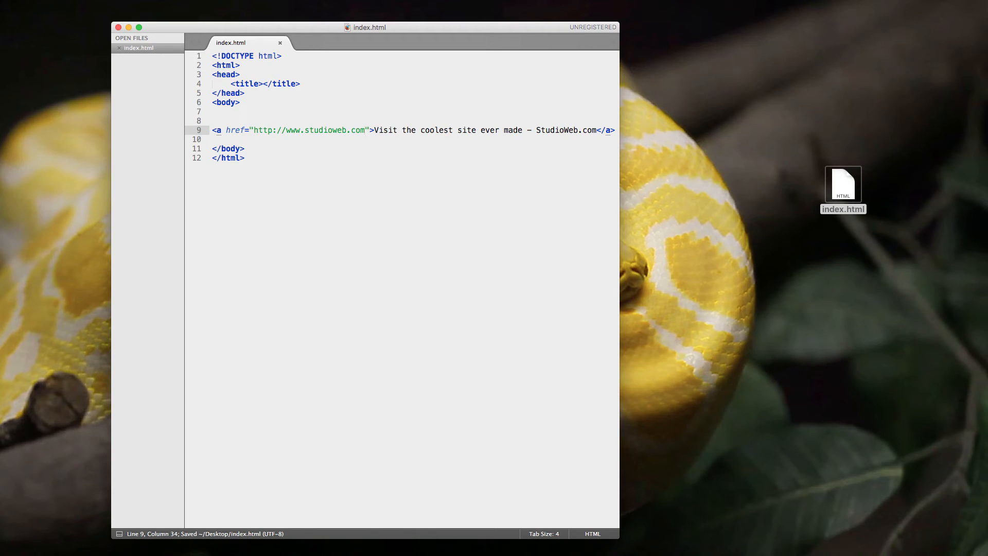
mouse_move(827, 198)
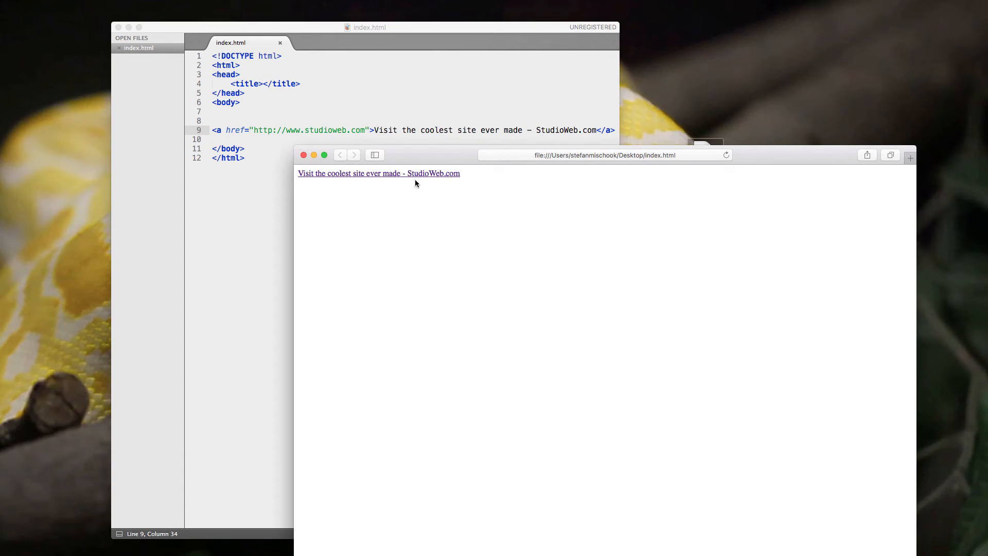
Follow the StudioWeb.com link from the Safari preview to the Courses listing.
click(378, 172)
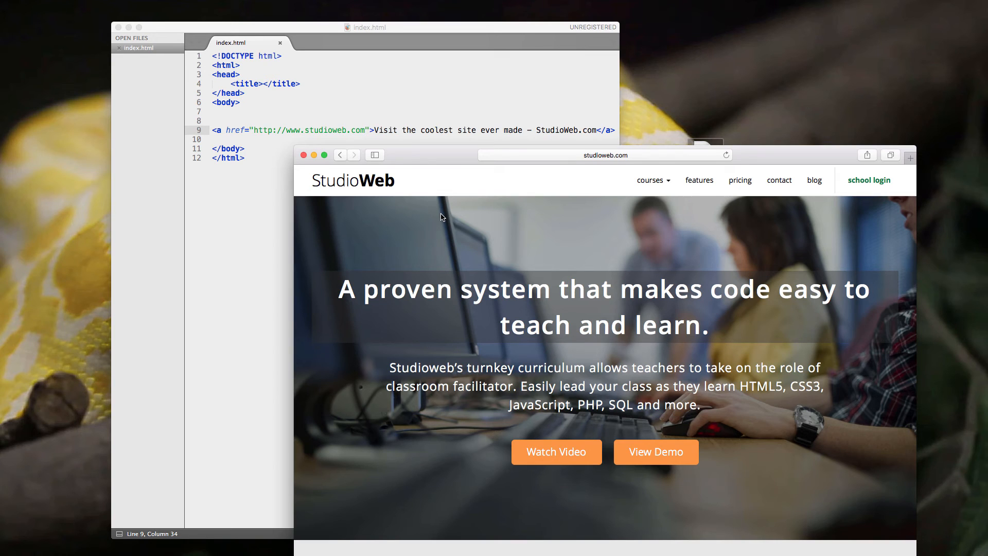
click(652, 179)
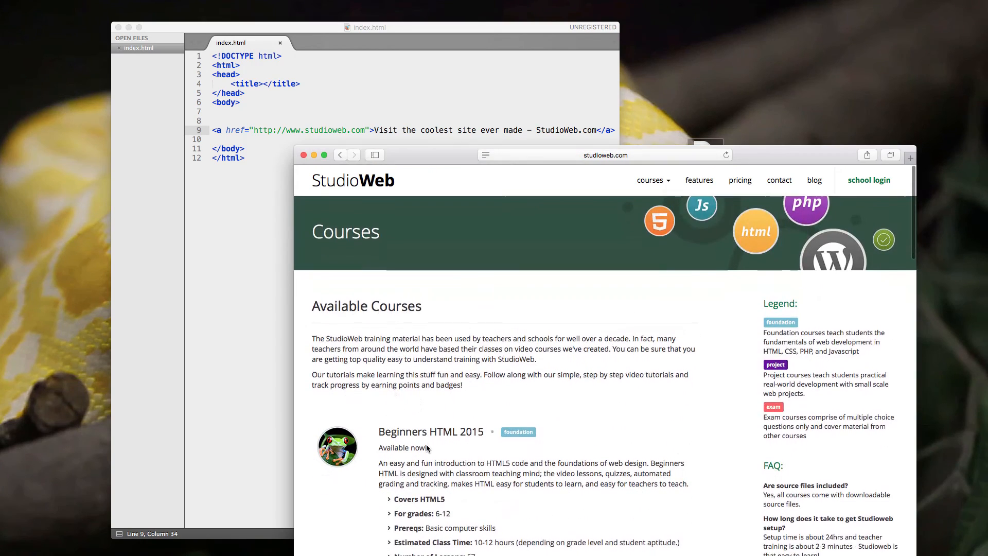
scroll(down, 3)
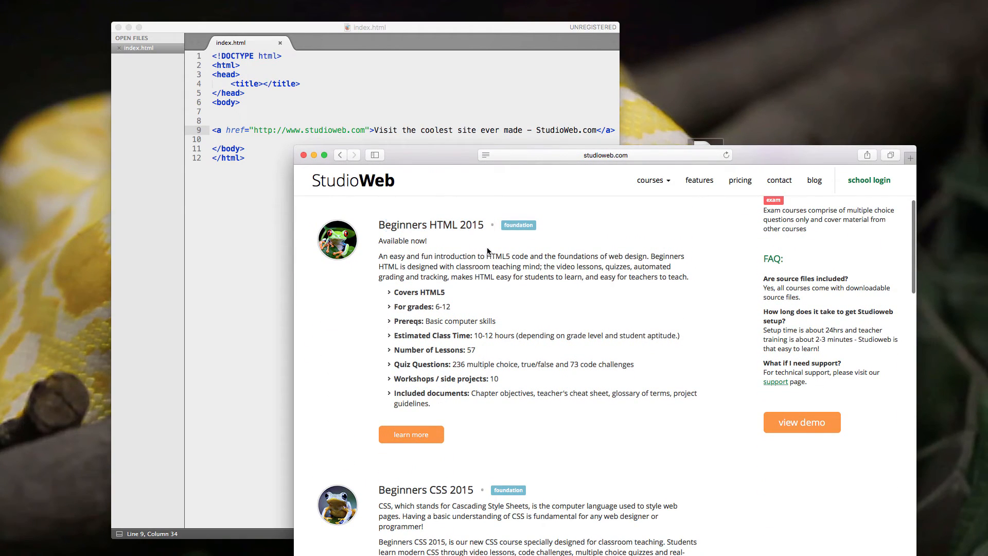
mouse_move(368, 223)
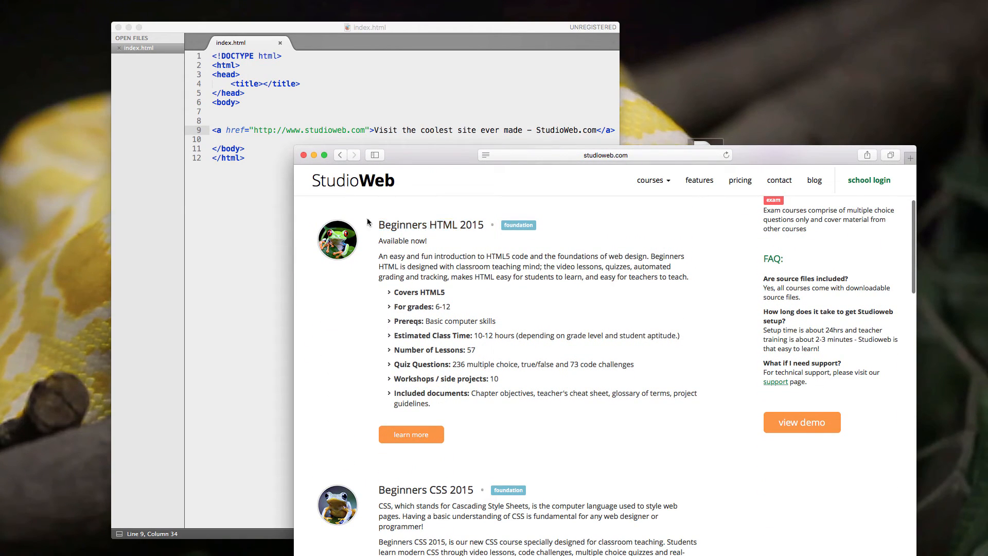
Reach the Powerful Python 3 course page and select its address for copying.
double_click(401, 226)
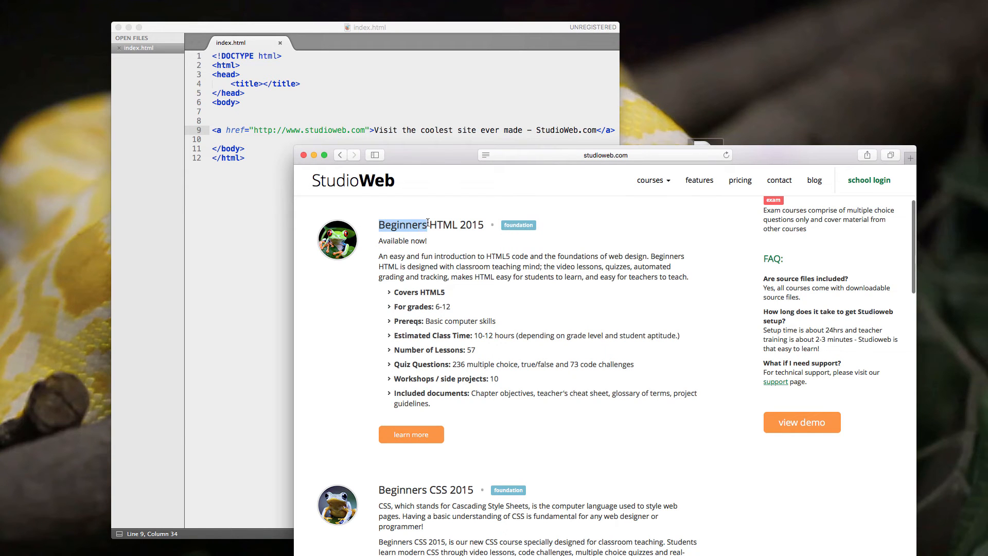
scroll(down, 3)
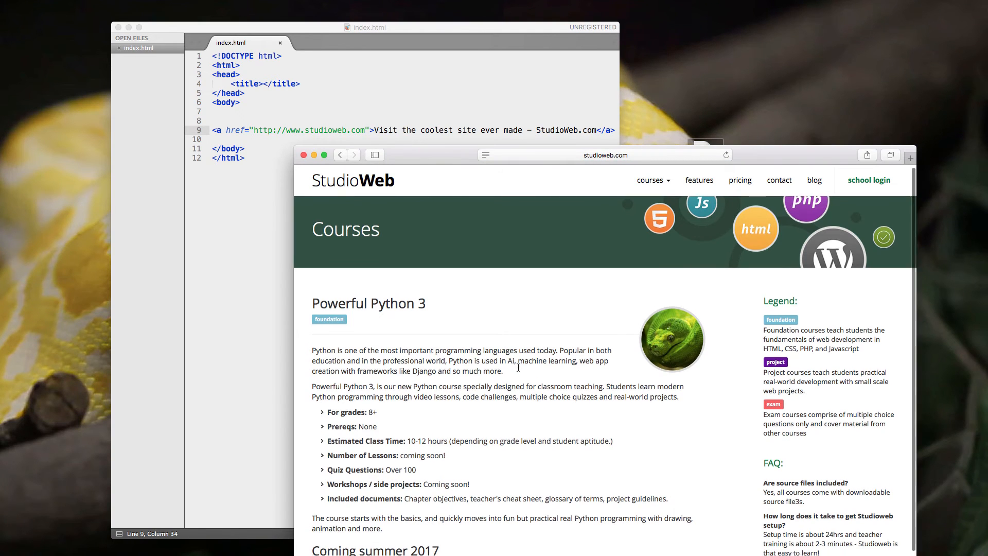
click(603, 155)
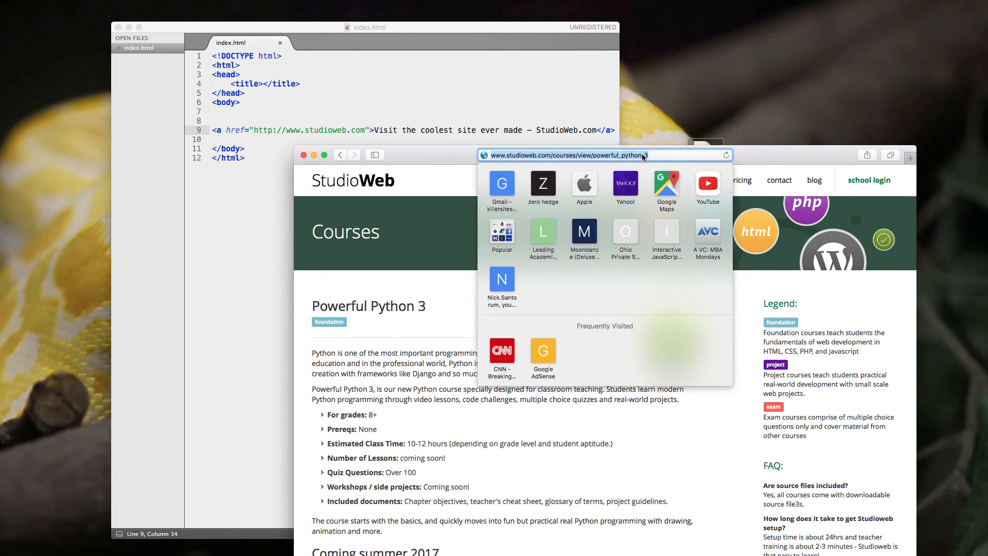
mouse_move(609, 164)
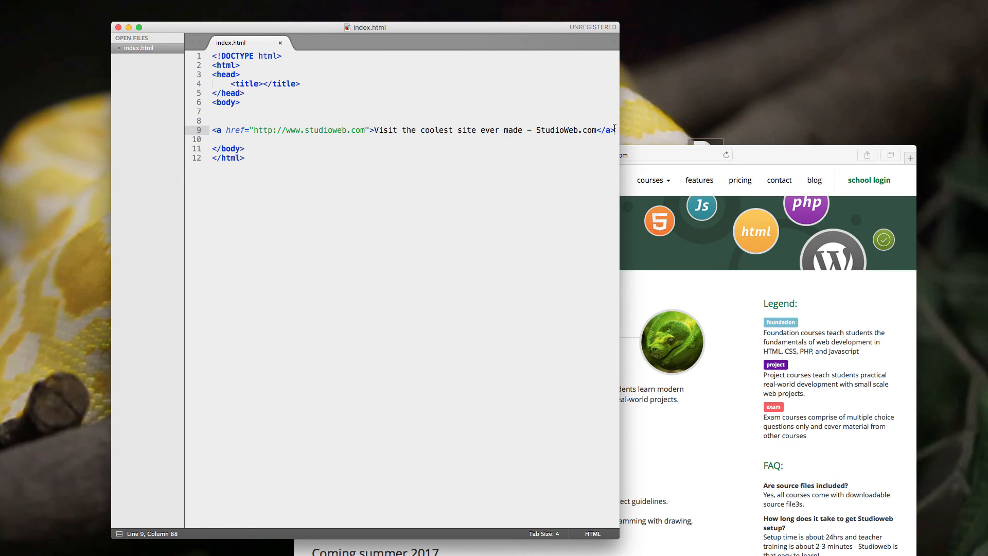
text(http://www.studioweb.com/courses/view/powerful_python_3)
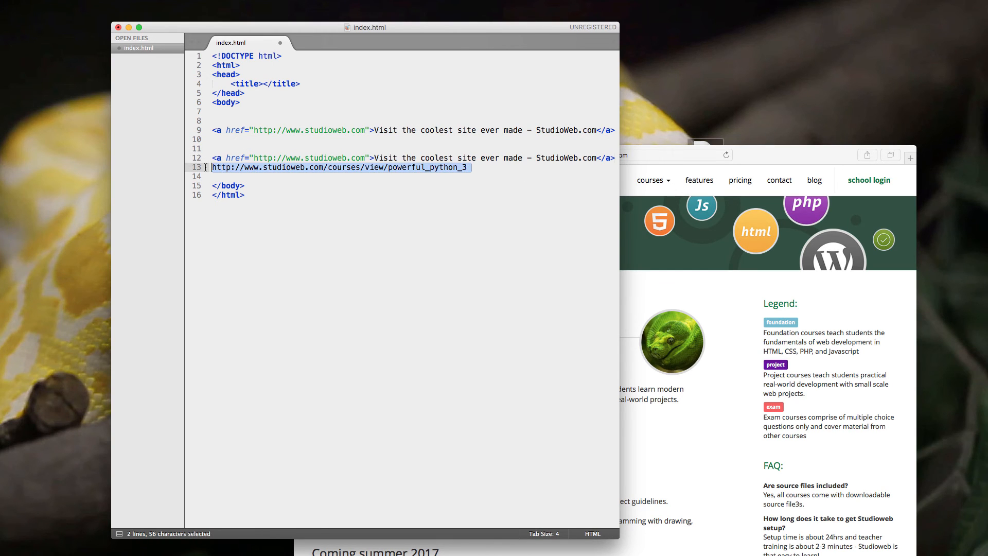
key(cmd+x)
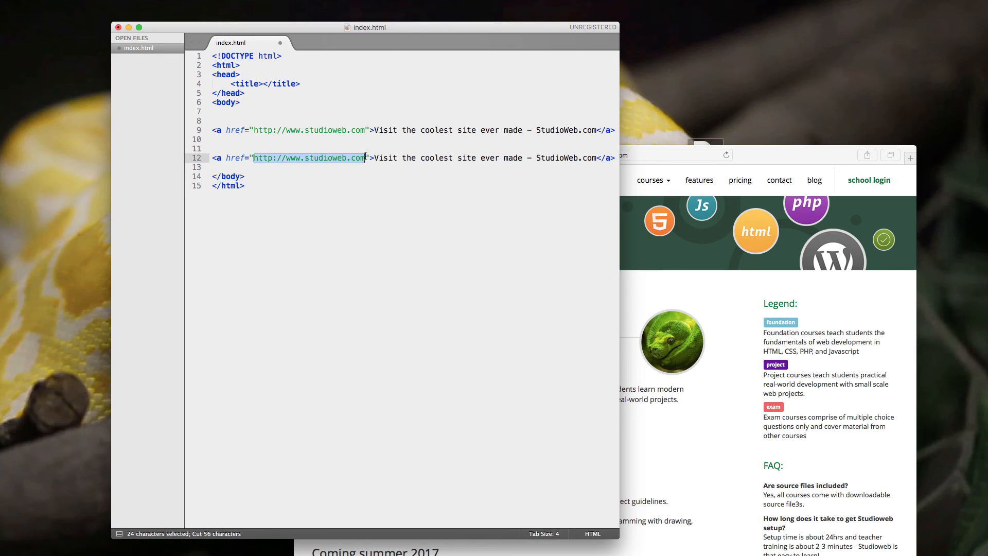
text(/courses/view/powerful_python_3)
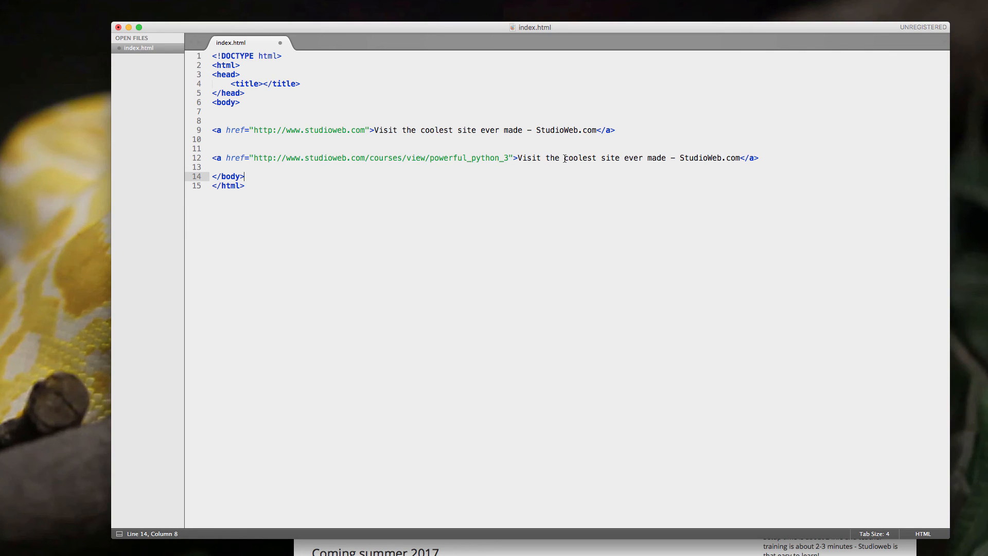
Relabel the second link 'Visit the greatest Python course ever!' and reopen index.html in Safari.
text(greatest)
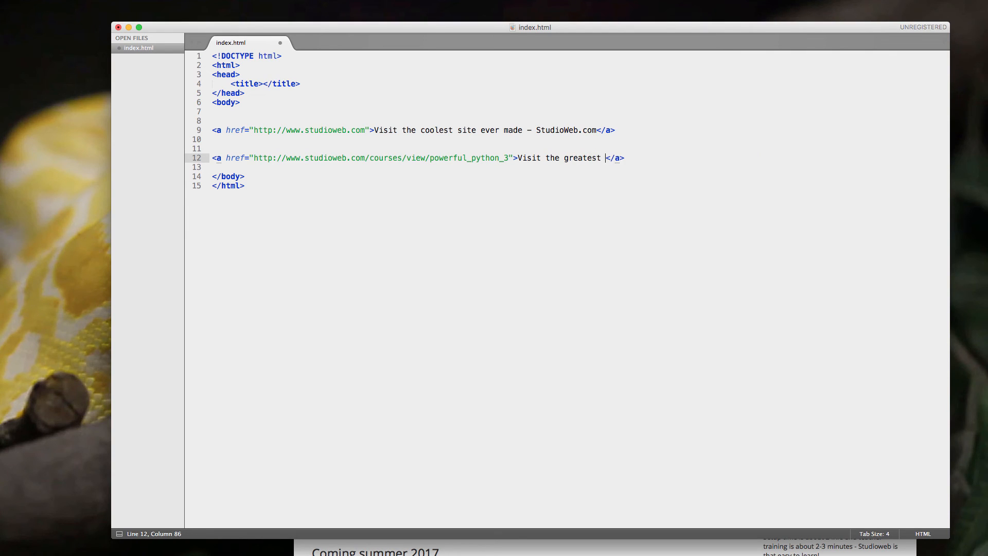
text(s)
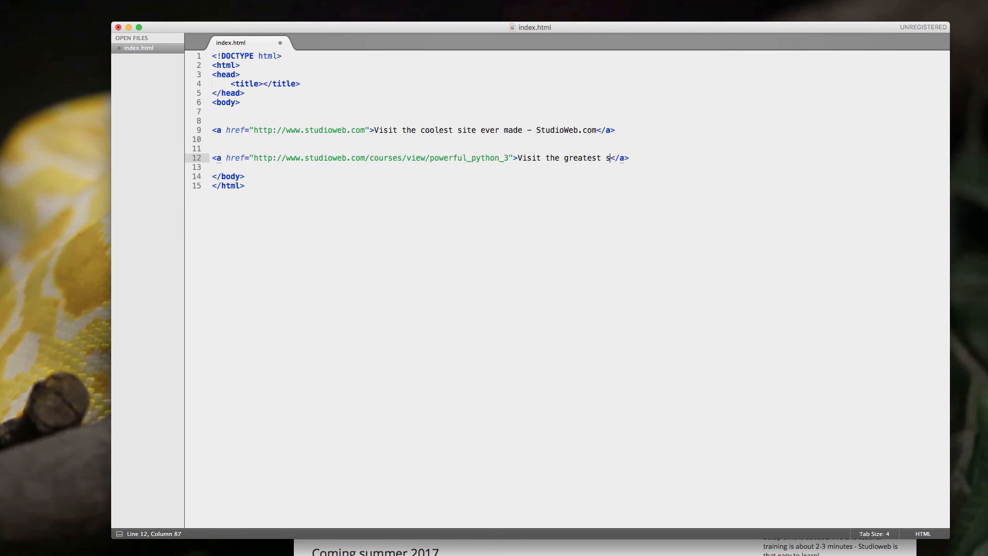
text(Python c)
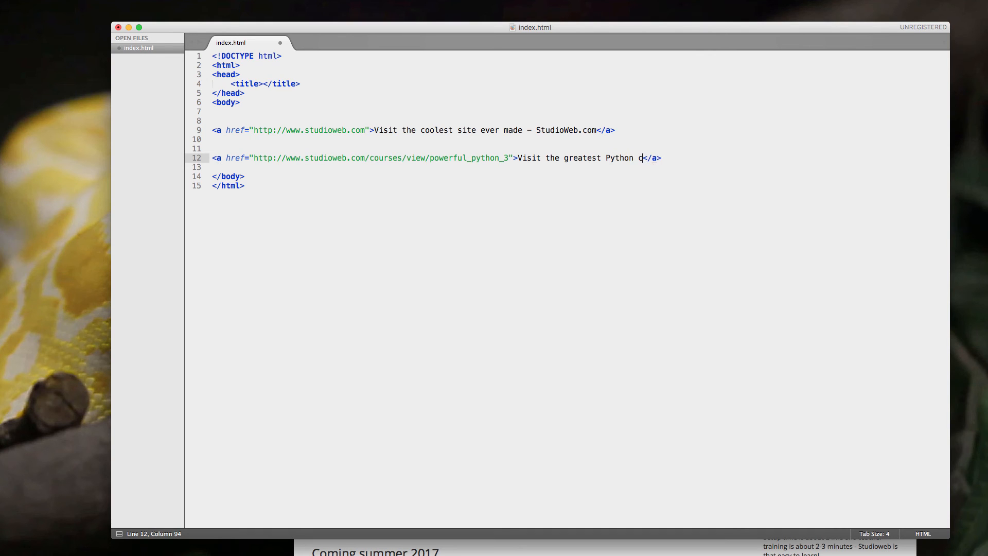
text(ourse ver!)
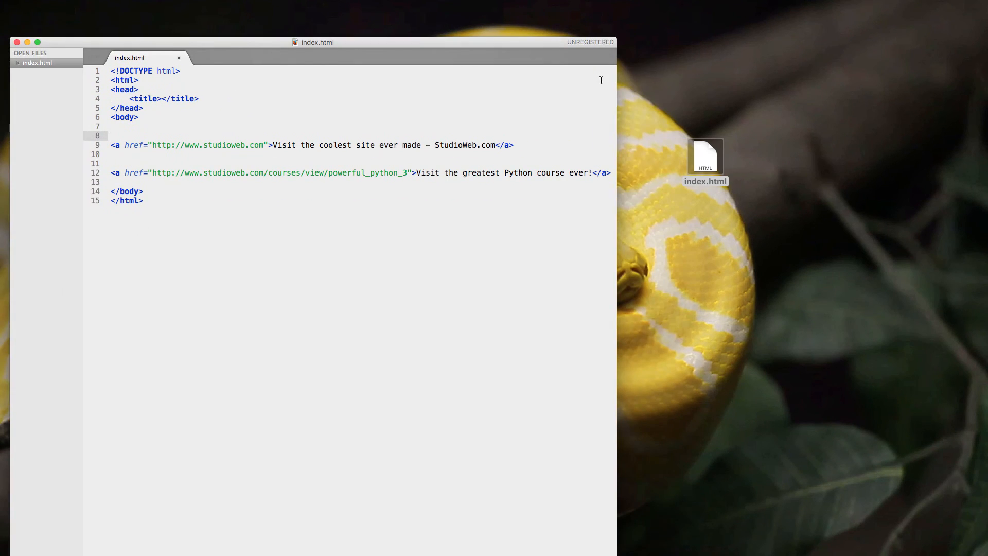
right_click(705, 157)
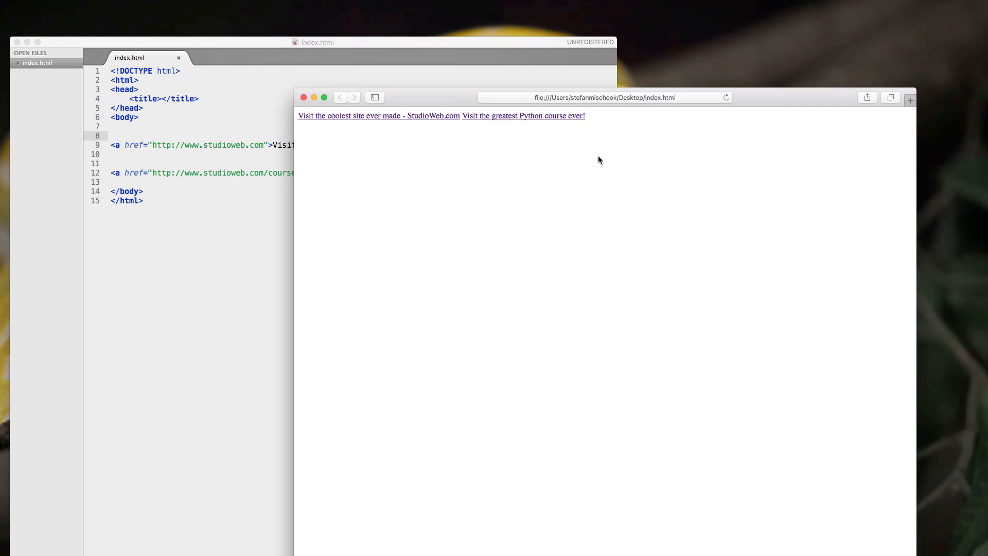
mouse_move(401, 96)
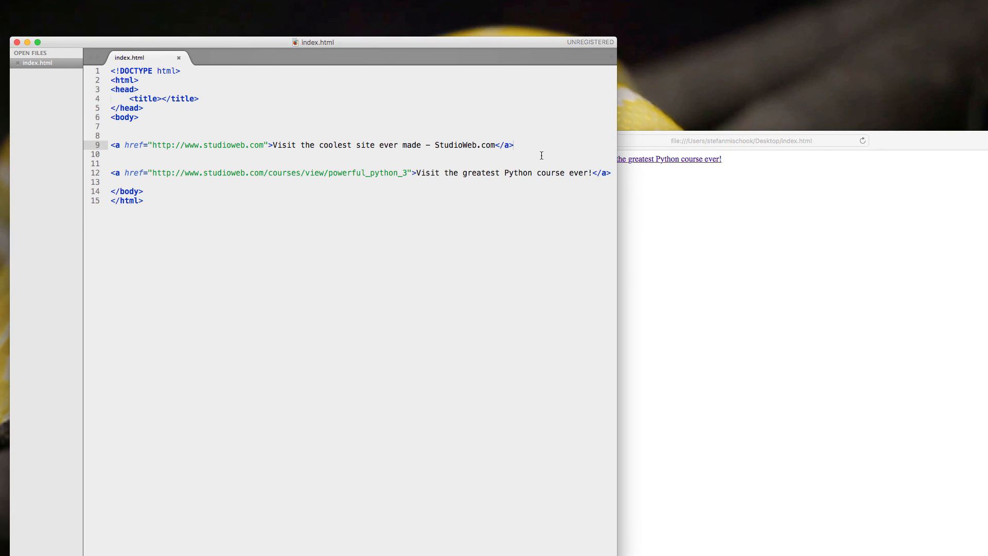
Insert <br><br> on the blank line between the two anchors.
text(<br)
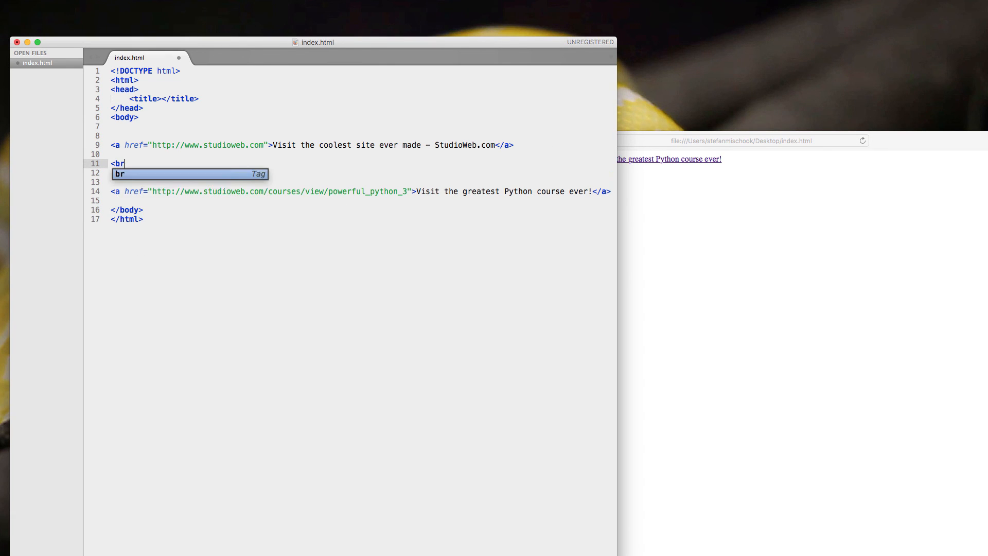
text(><r)
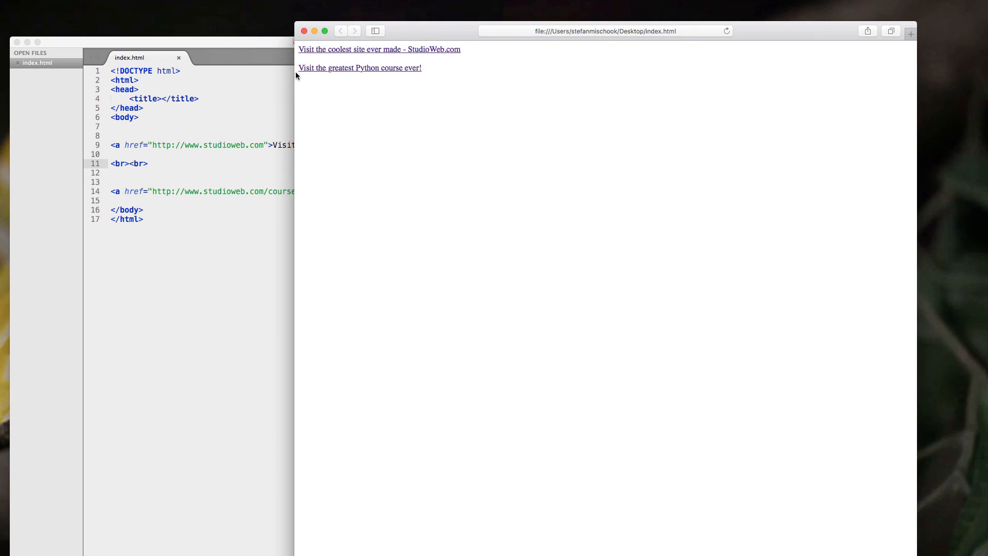
Follow the 'Visit the greatest Python course ever!' link from the reloaded preview.
click(359, 68)
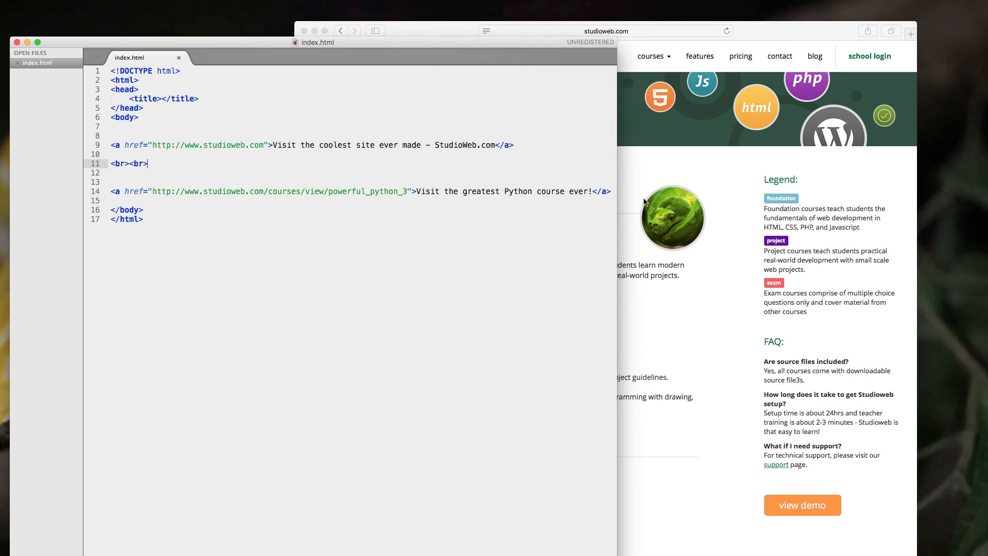
mouse_move(359, 167)
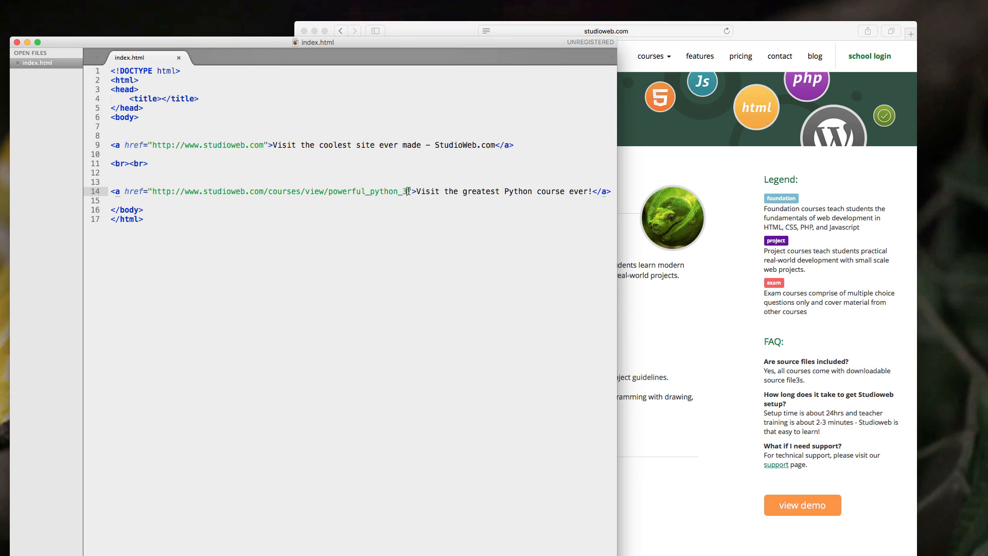
Wrap the second href address in single quotes and save index.html.
text(')
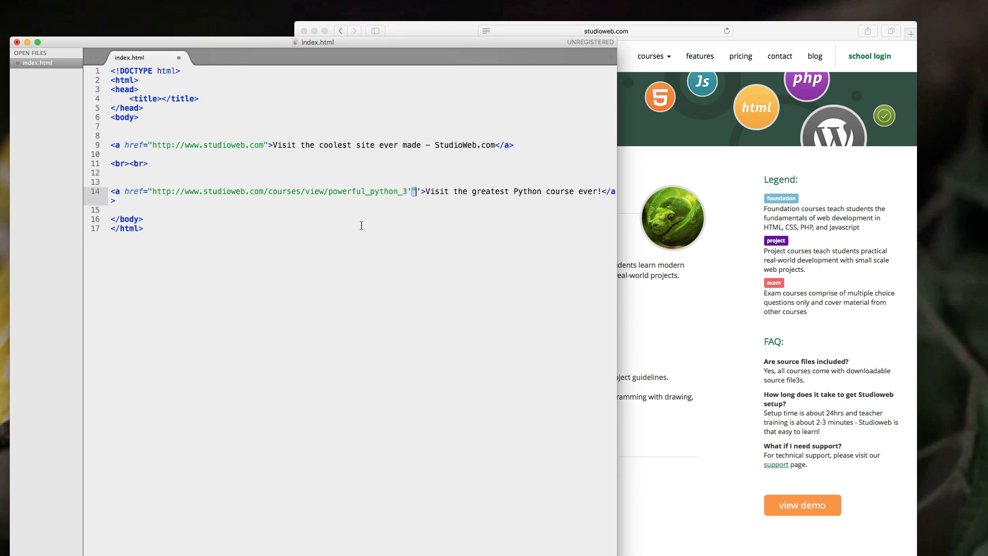
key(backspace)
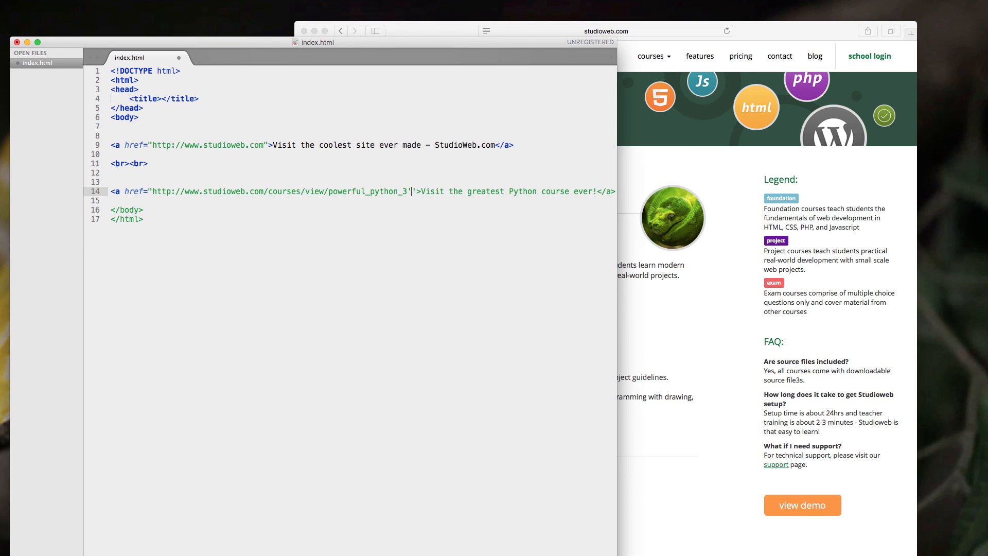
key(Backspace)
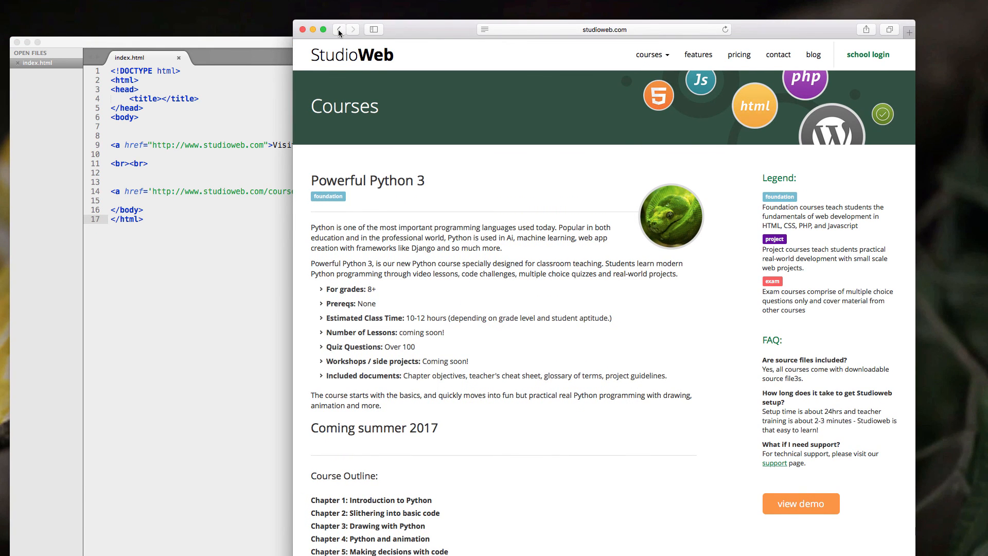
Return to the local preview and reopen the Python course link to verify it loads.
click(339, 29)
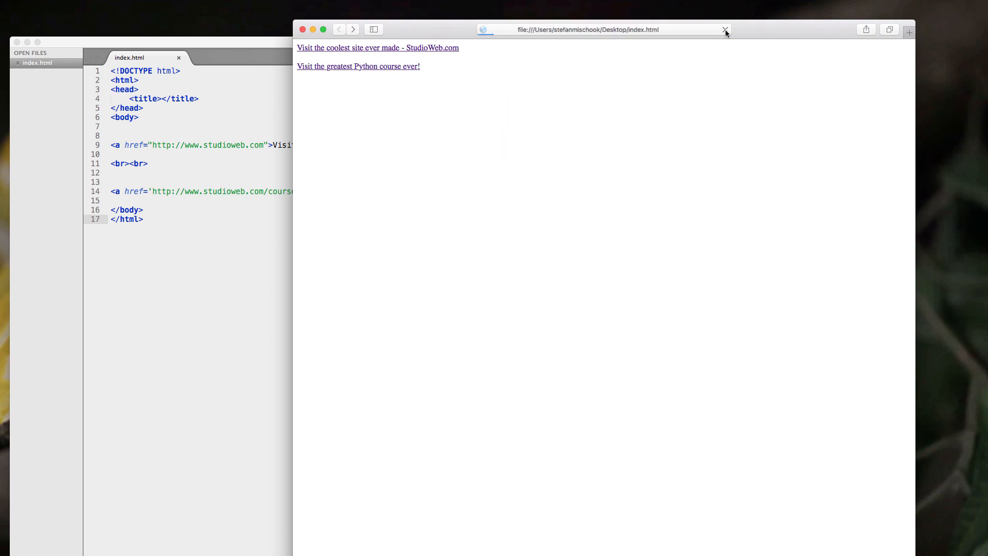
click(358, 65)
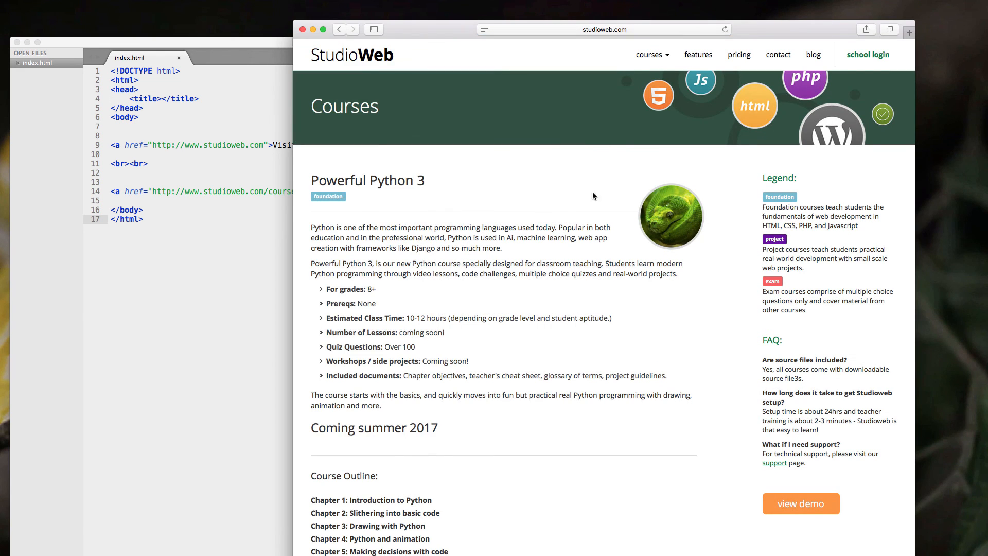